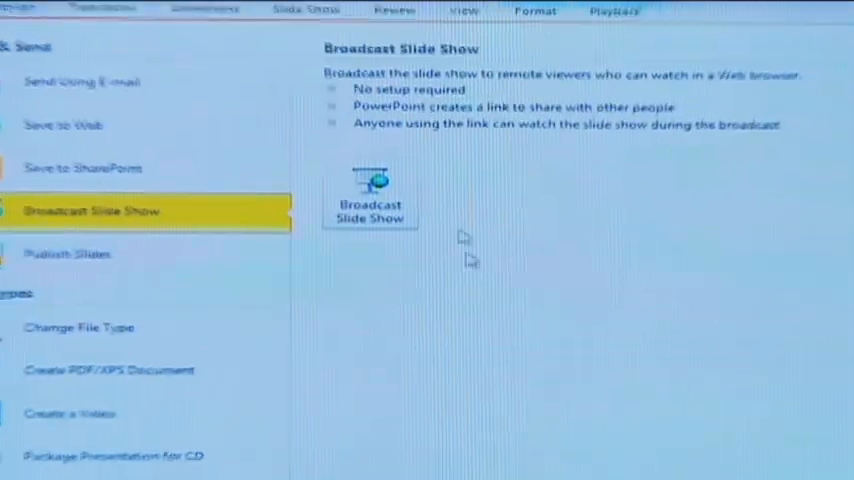
left_click(372, 184)
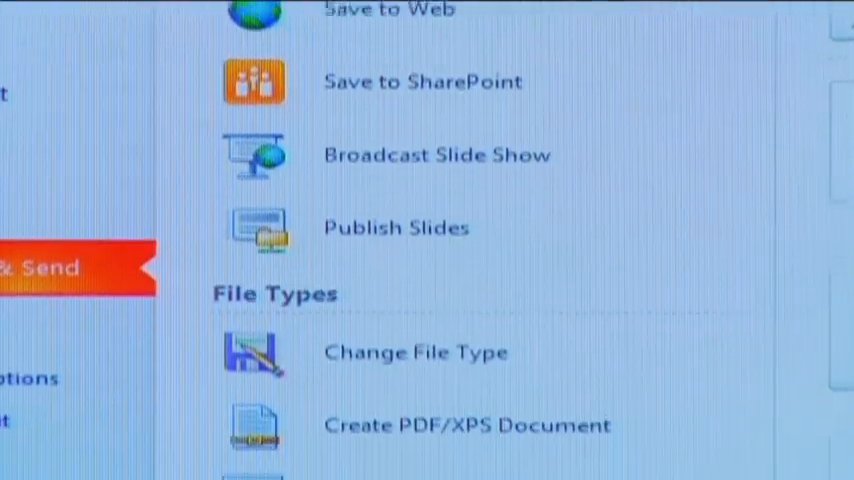
scroll("down", 3)
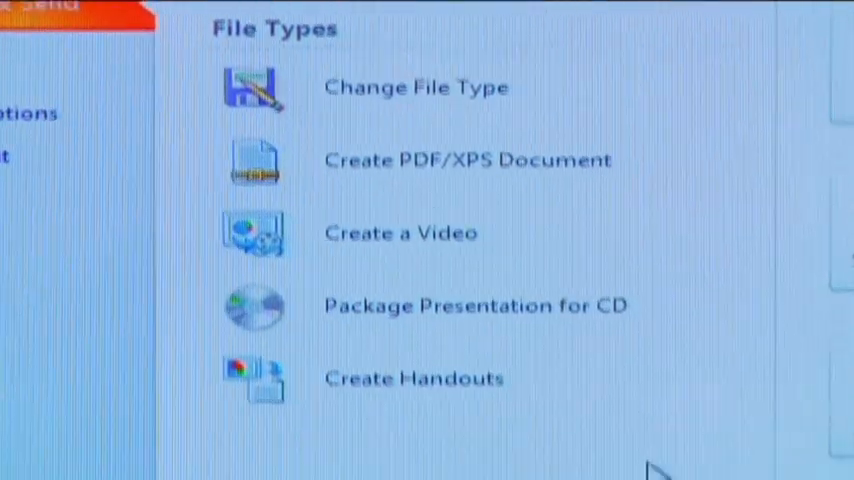